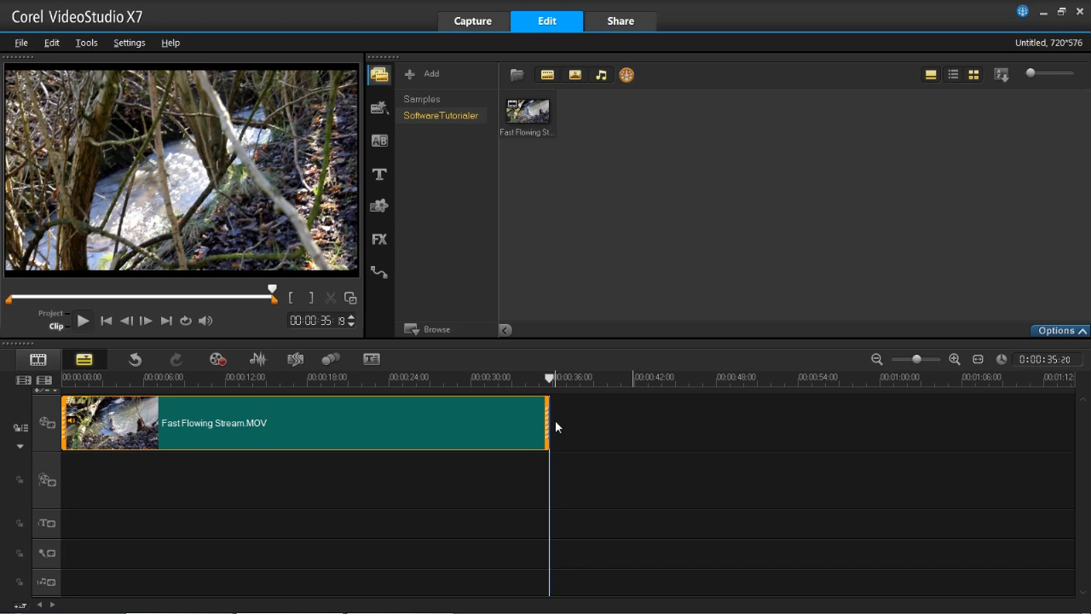
Trim the Fast Flowing Stream clip's end from about 16 to roughly 10:02 seconds
{"action": "left_click_drag", "start_coordinate": [546, 422], "coordinate": [521, 422]}
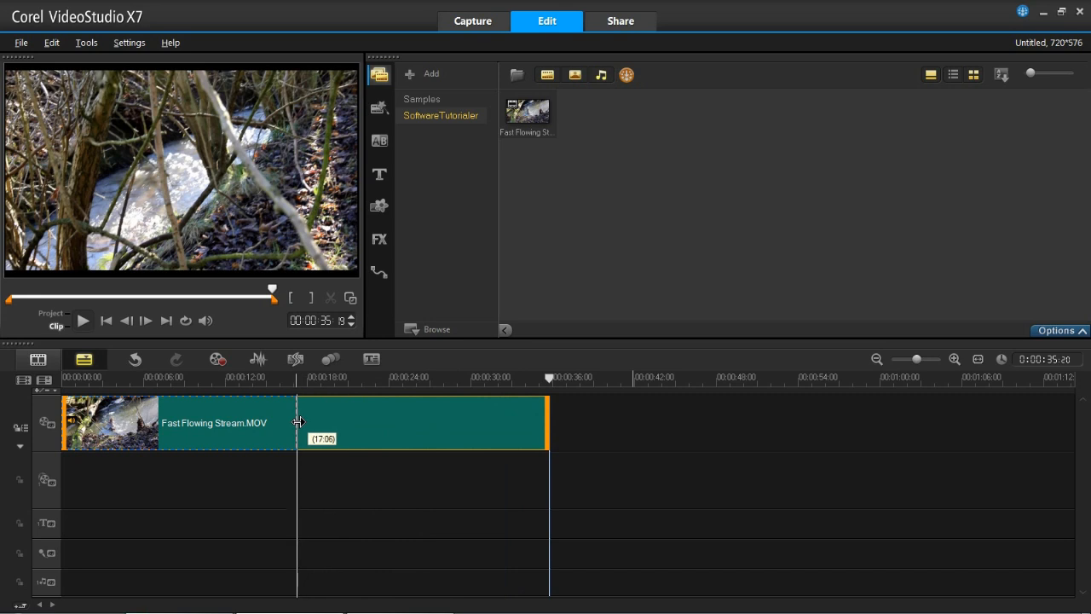
{"action": "left_click_drag", "start_coordinate": [550, 422], "coordinate": [289, 421]}
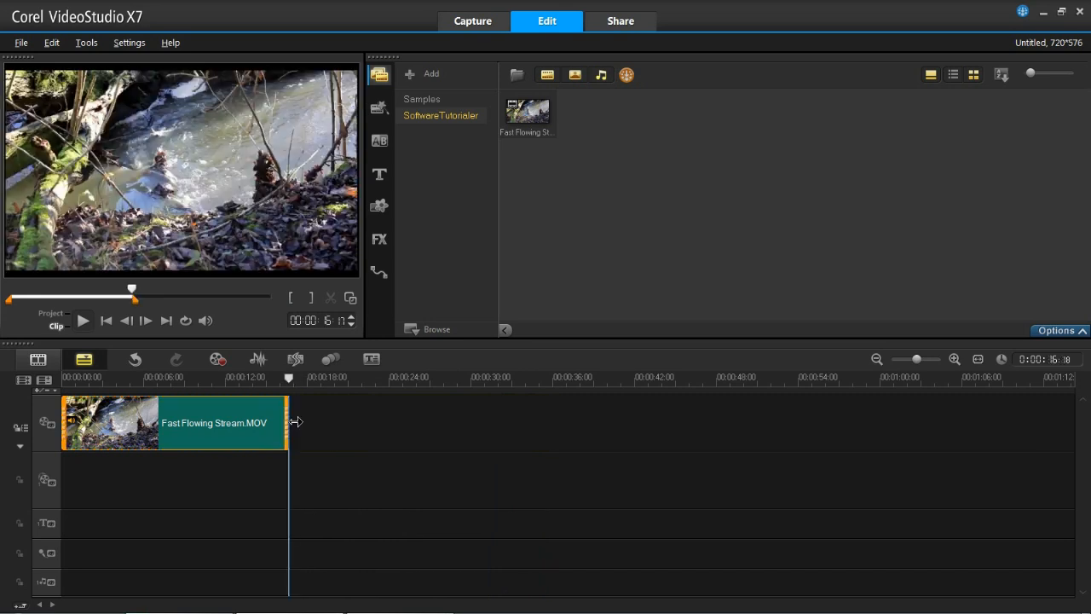
{"action": "mouse_move", "coordinate": [282, 418]}
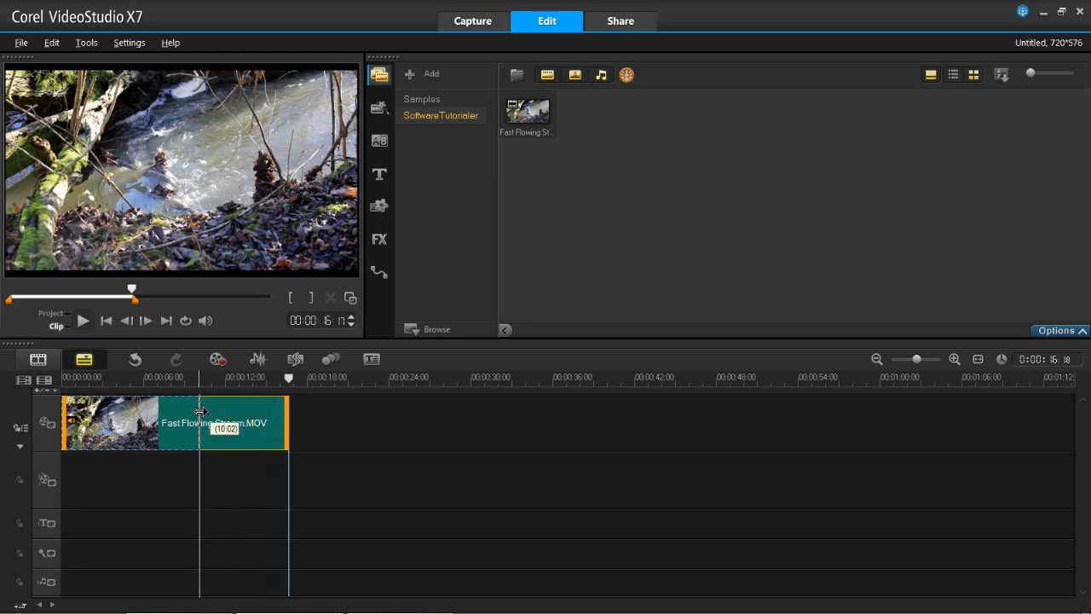
{"action": "left_click_drag", "start_coordinate": [288, 422], "coordinate": [198, 422]}
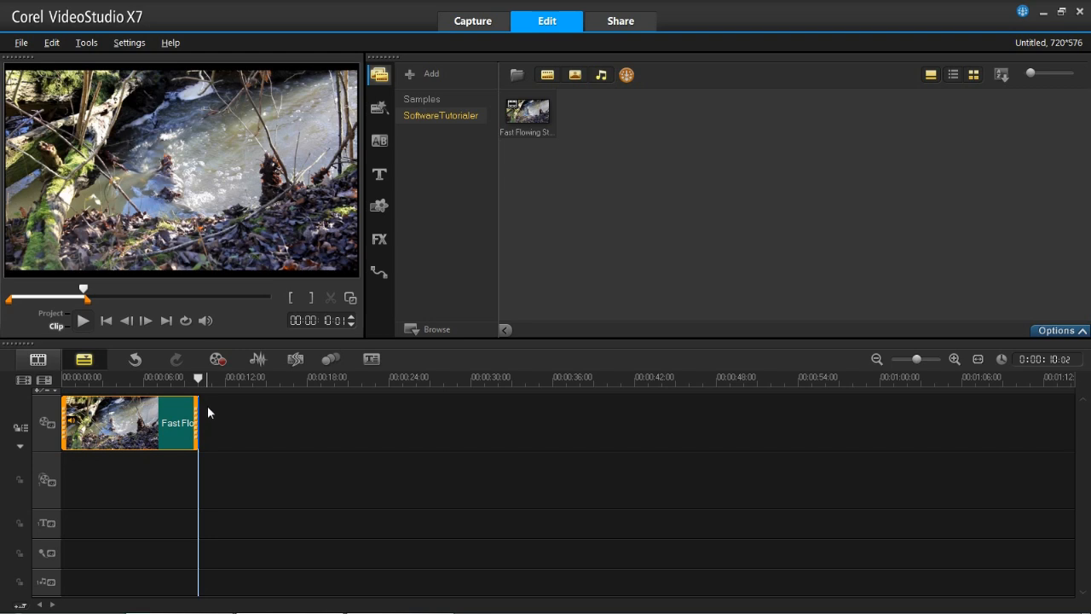
{"action": "mouse_move", "coordinate": [208, 401]}
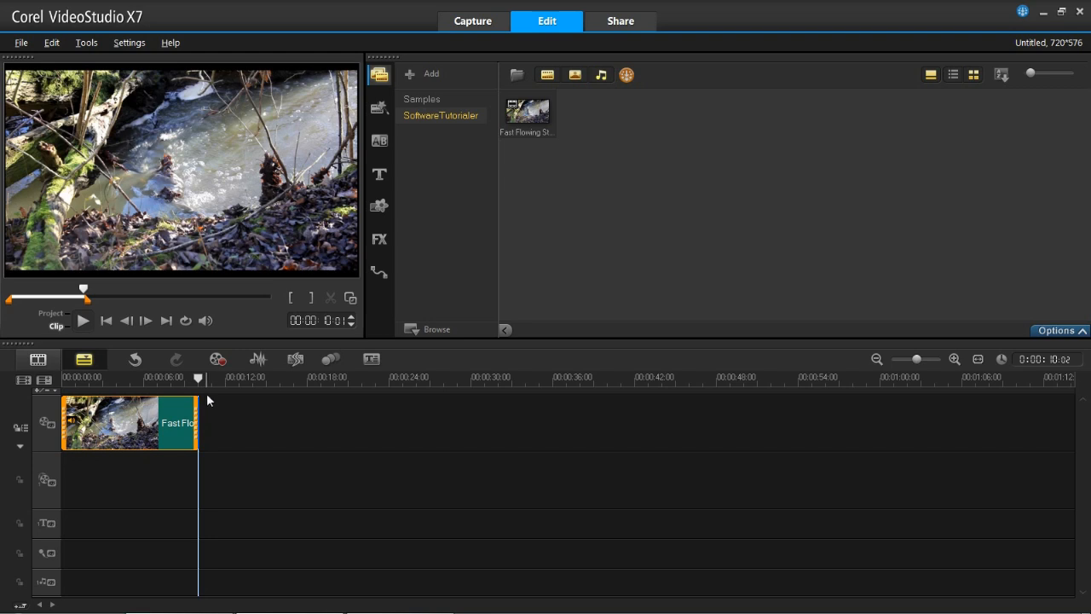
{"action": "mouse_move", "coordinate": [379, 409]}
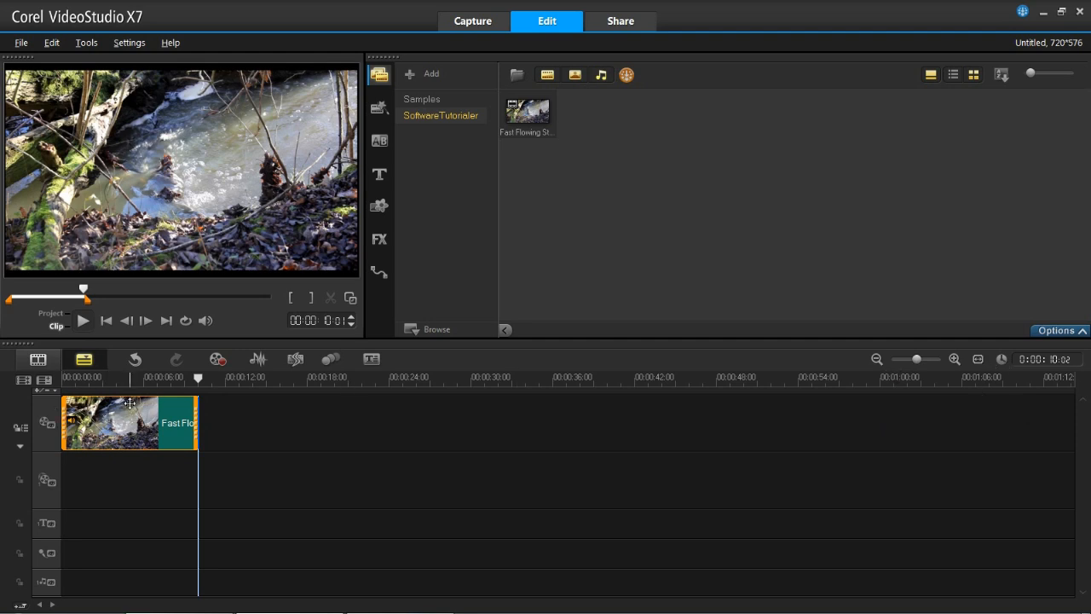
{"action": "left_click", "coordinate": [1055, 331]}
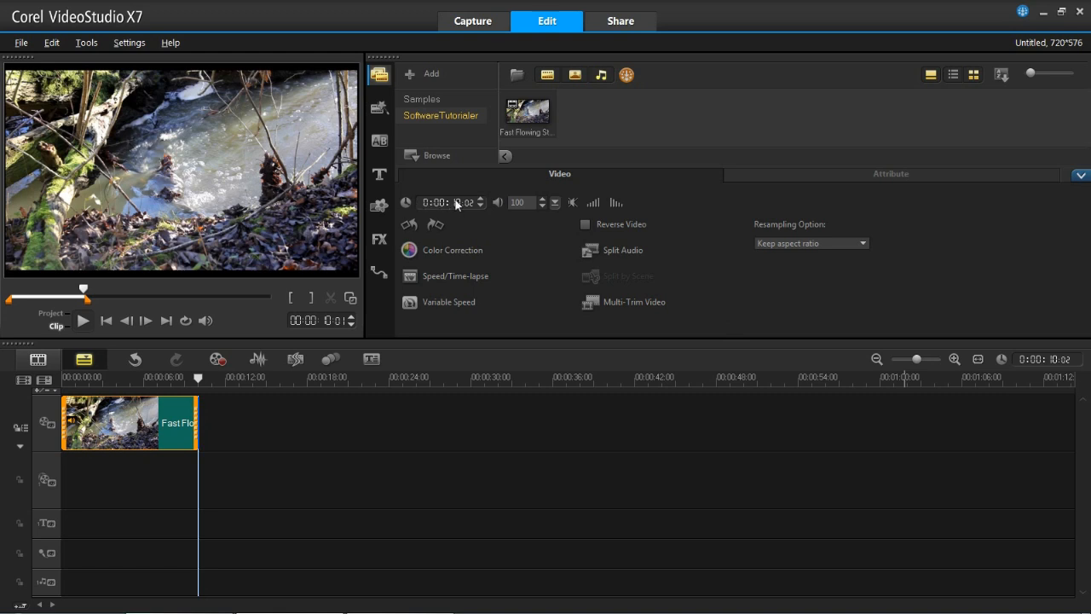
{"action": "mouse_move", "coordinate": [452, 202]}
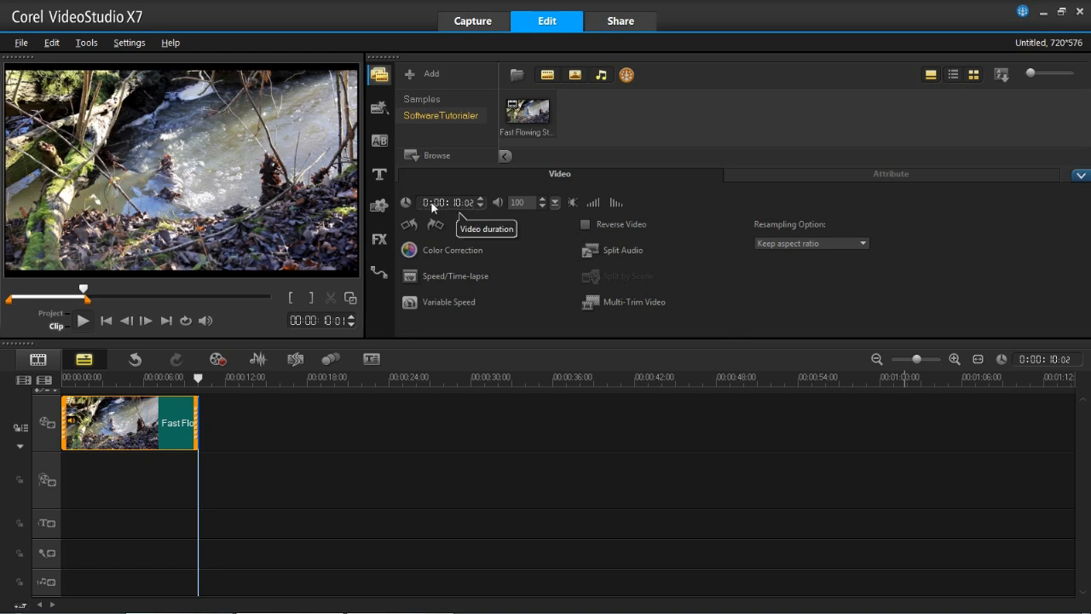
{"action": "mouse_move", "coordinate": [469, 209]}
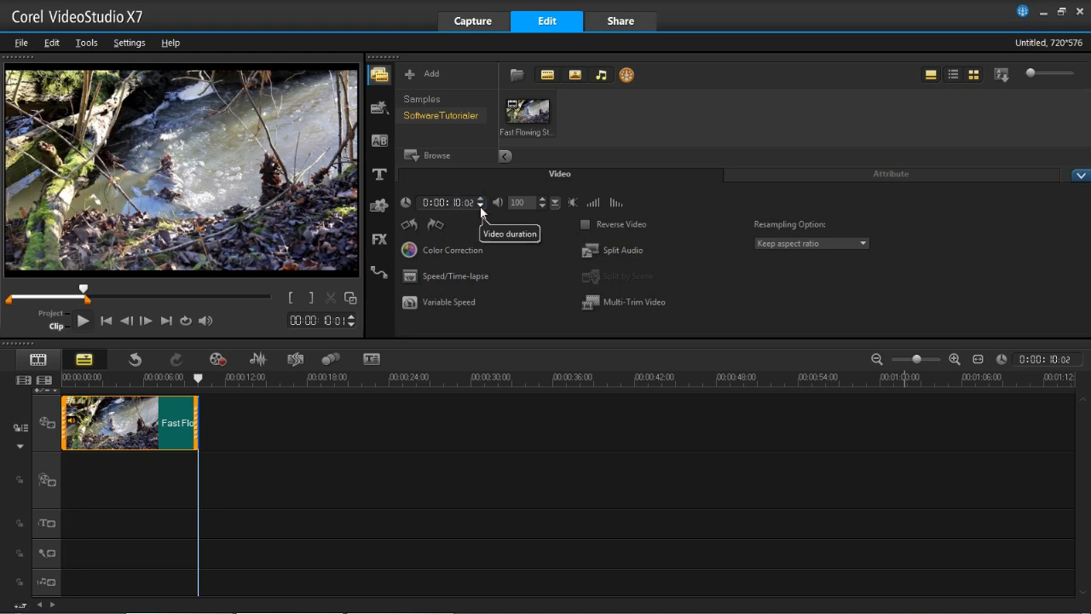
Change the clip's video duration from 10:02 to exactly 0:00:10:00
{"action": "left_click", "coordinate": [480, 206]}
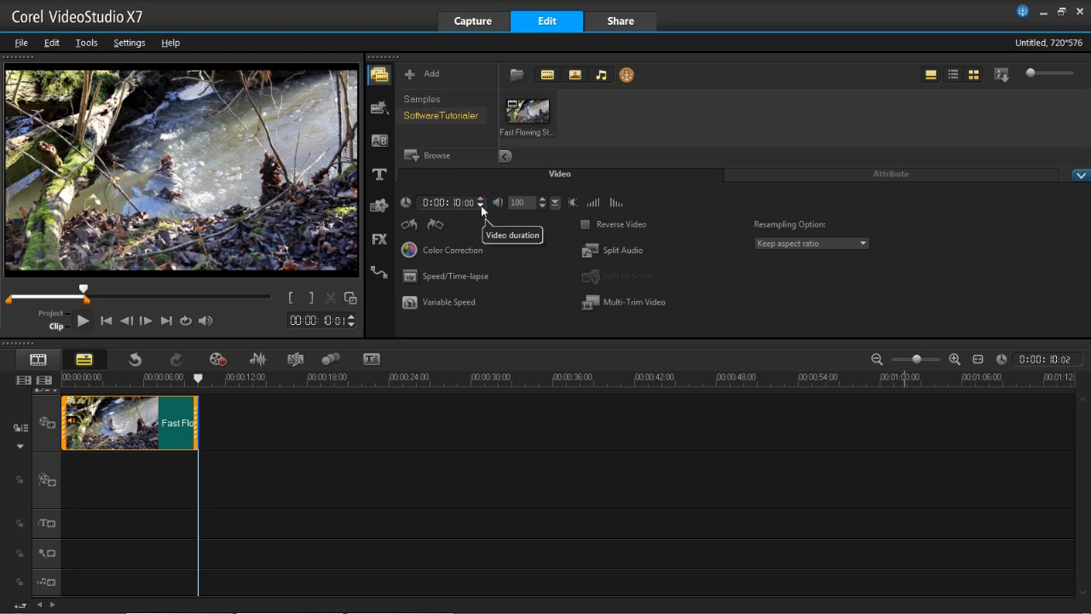